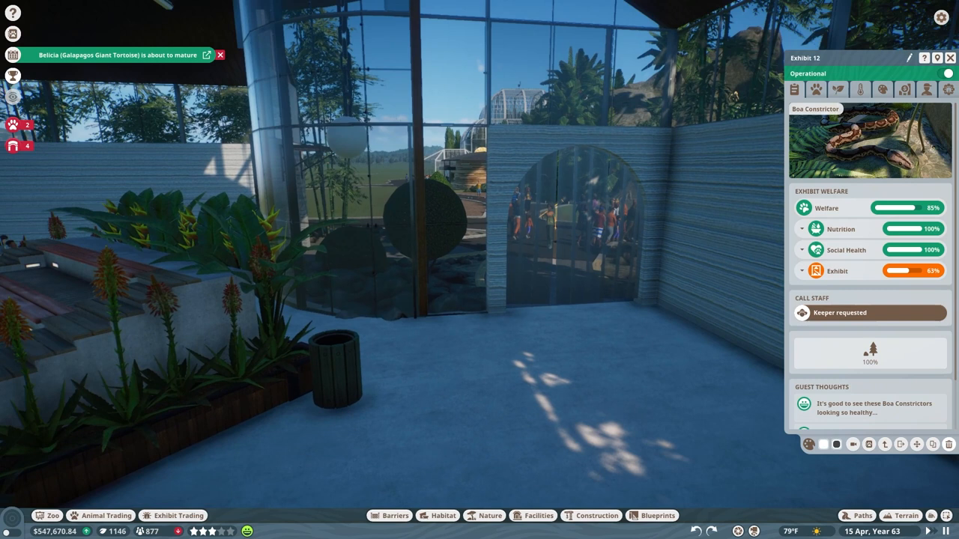
# - Open the exhibit animal market listing Titan Beetles, Western Diamondbacks and a Yellow Anaconda
pyautogui.click(176, 515)
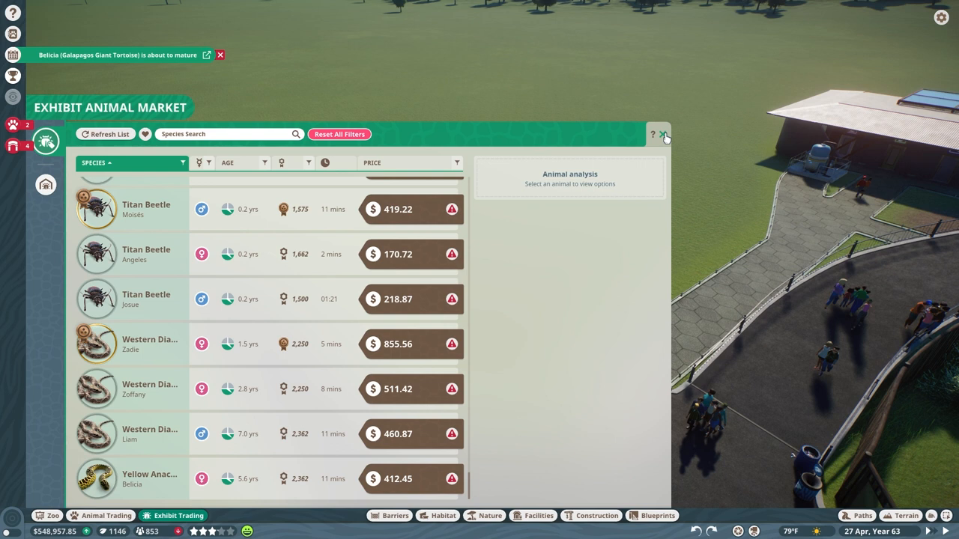
# - Close the market and place a glass Walkthrough Exhibit beside the path
pyautogui.click(665, 133)
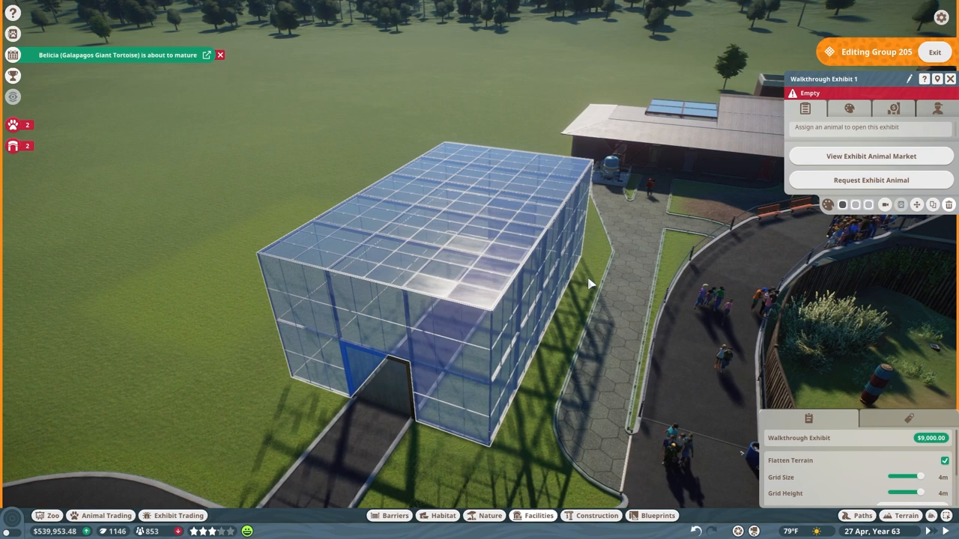
pyautogui.click(893, 110)
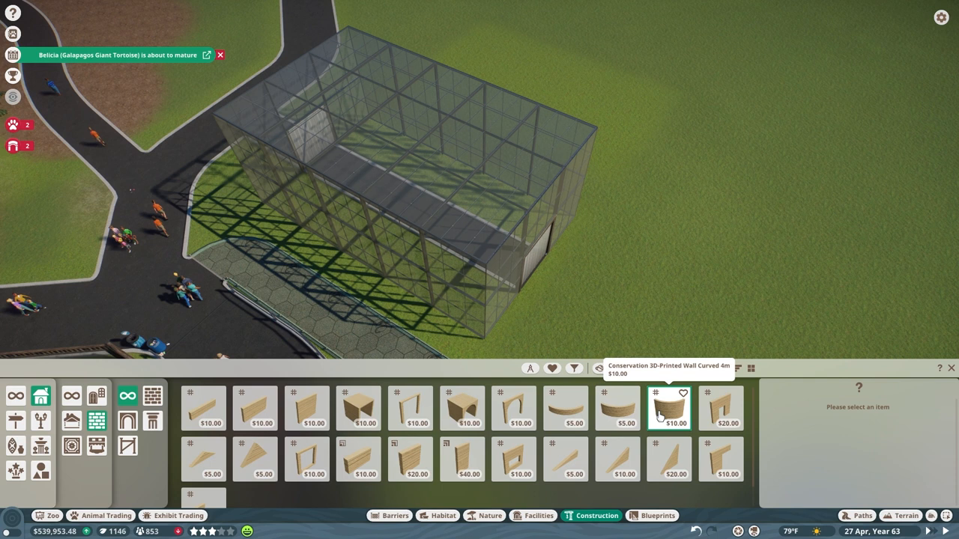
# - Place Conservation 3D-Printed Wall Curved 4m segments in an oval beside the glass exhibit
pyautogui.click(305, 409)
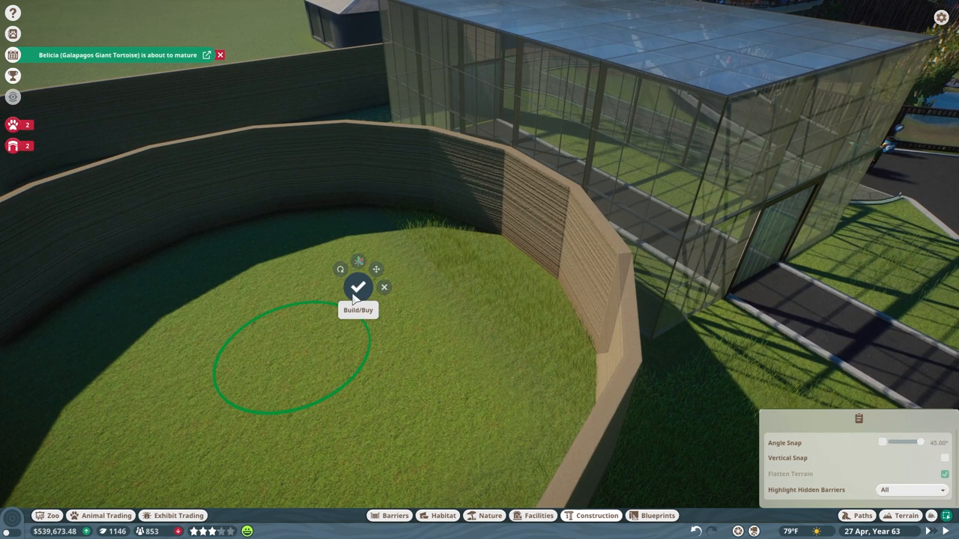
pyautogui.click(362, 287)
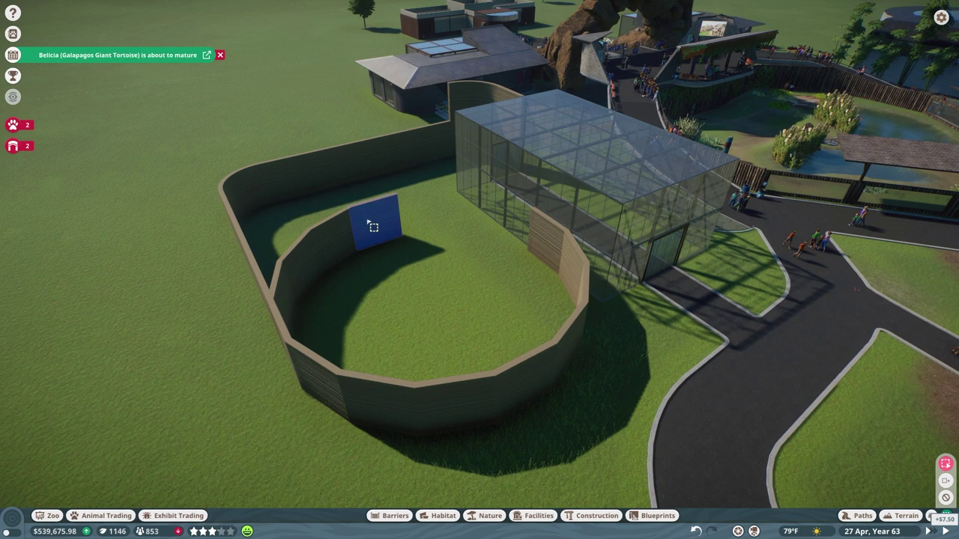
# - Paint dirt texture onto the ground beside the glass exhibit
pyautogui.click(593, 516)
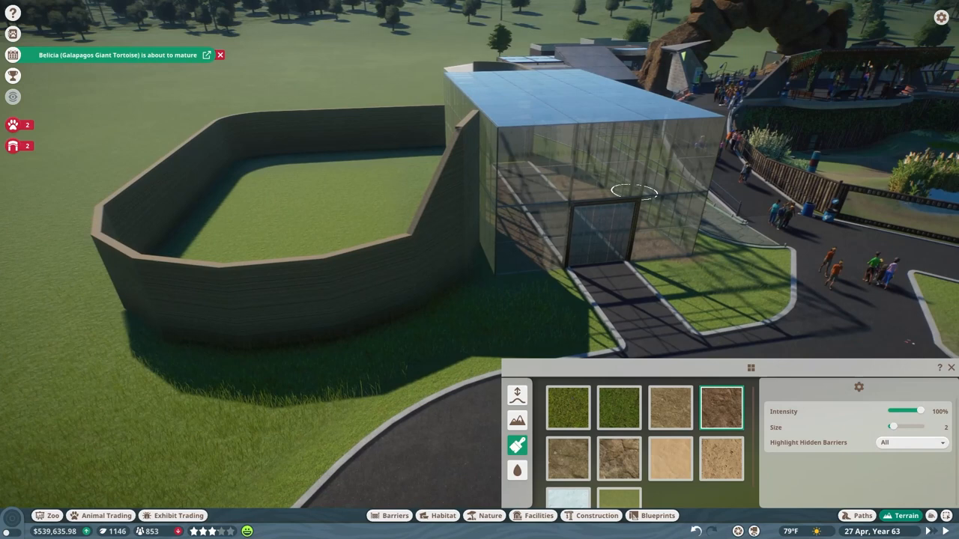
pyautogui.click(584, 516)
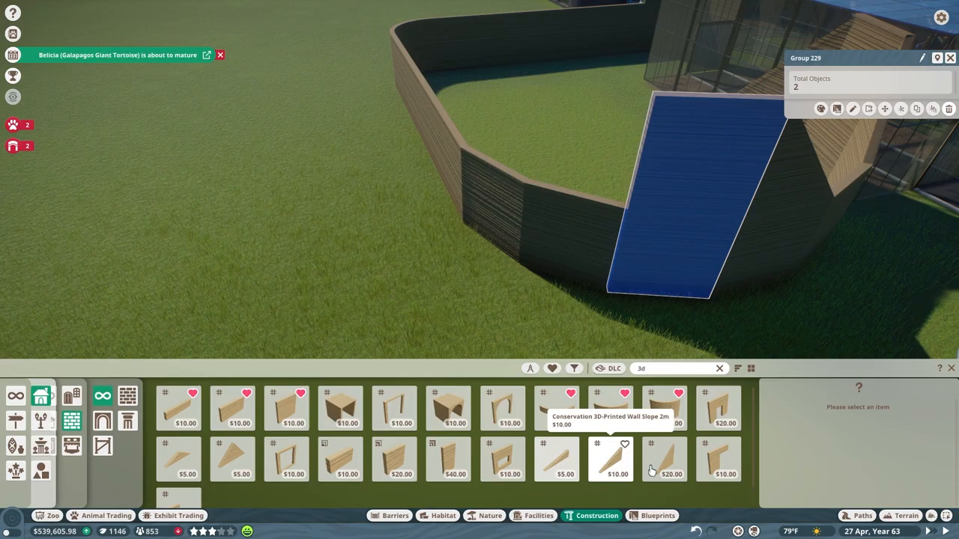
pyautogui.click(661, 464)
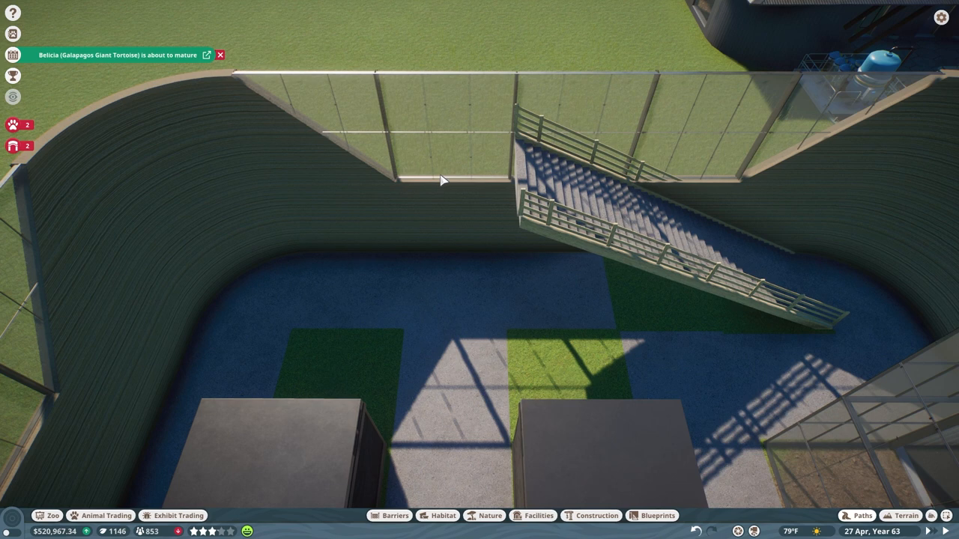
# - Add glass panels atop the curved walls, a staircase and paved interior floor
pyautogui.click(859, 515)
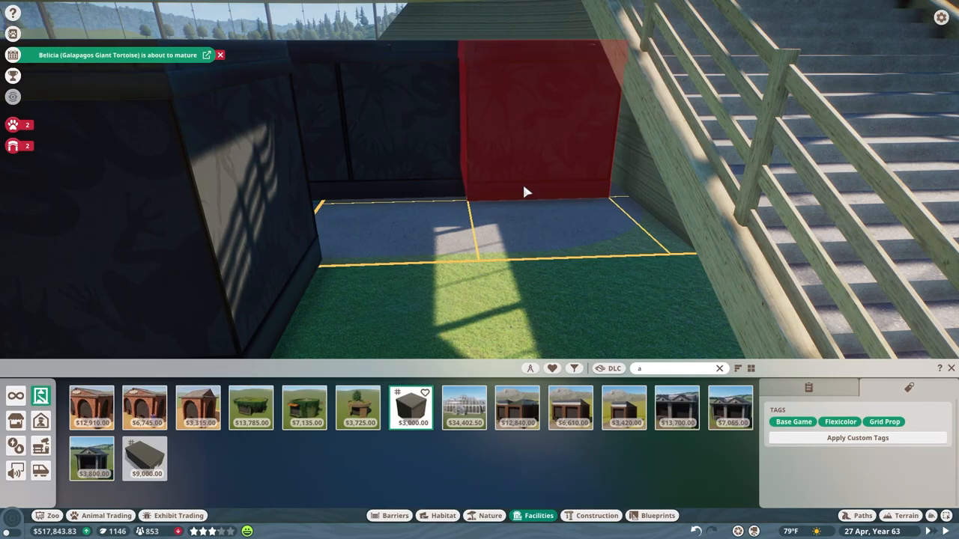
# - Place the $3,000 grid-prop facility block inside the building's lower floor
pyautogui.click(860, 514)
pyautogui.write('glass')
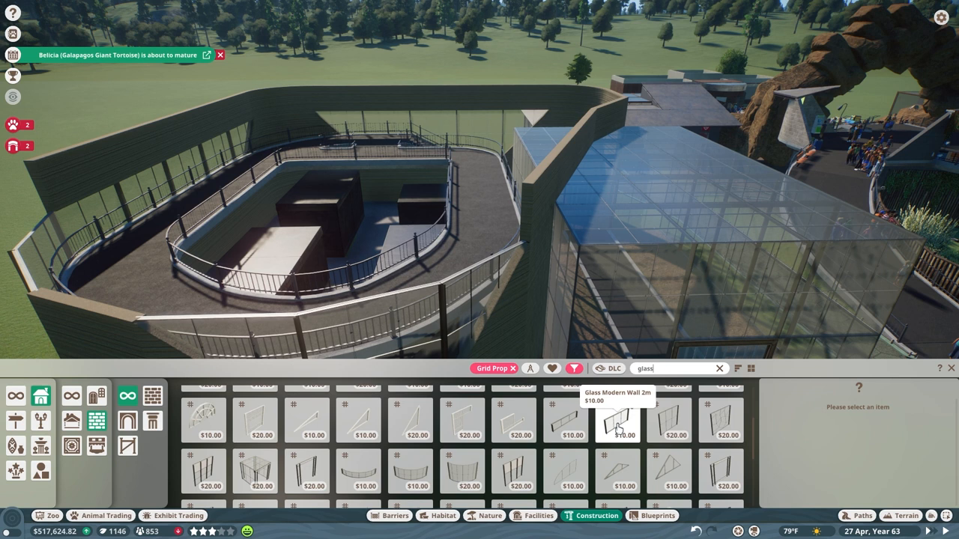
# - Select Glass Modern Wall 2m for the curved-wall building
pyautogui.click(624, 434)
pyautogui.write('clad')
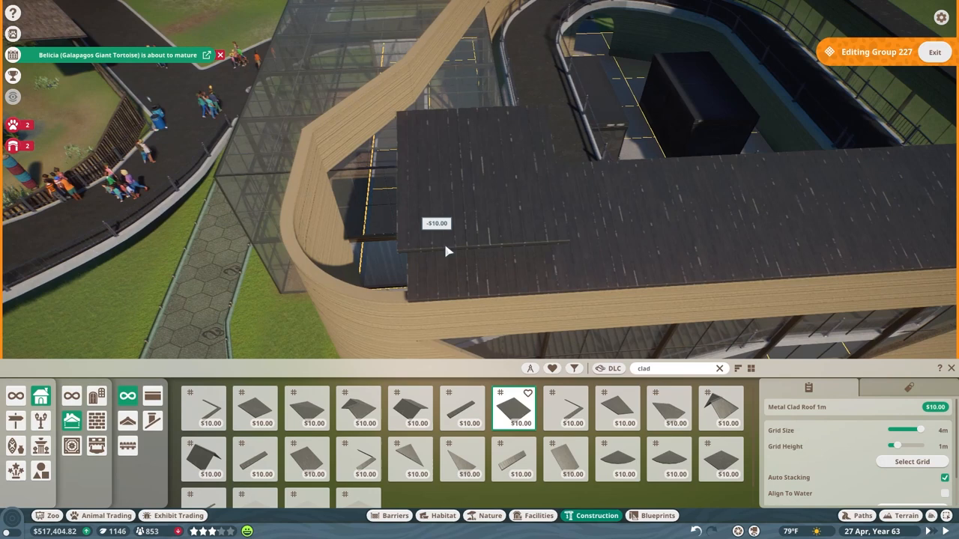
# - Place Metal Clad Roof 1m pieces and a Metal Clad Roof 1m Corner Inverted
pyautogui.click(255, 407)
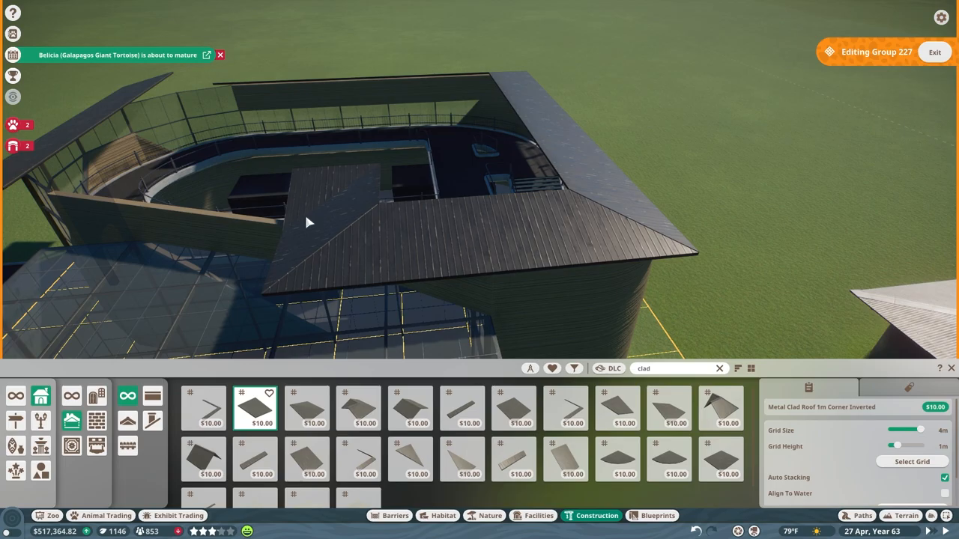
pyautogui.click(307, 412)
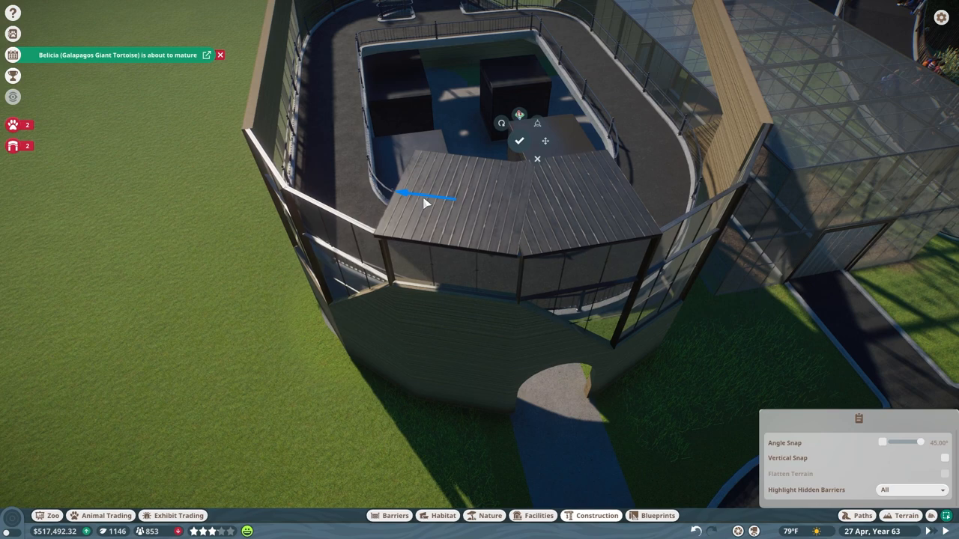
# - Lay Metal Clad Roof Flat Quarter Circle 01 on the rounded building corner
pyautogui.scroll(-3)
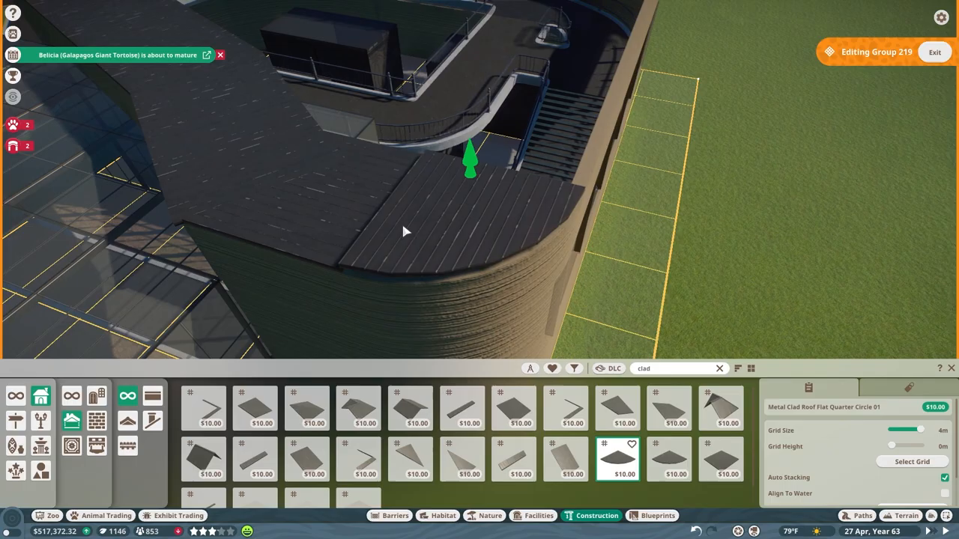
pyautogui.click(718, 460)
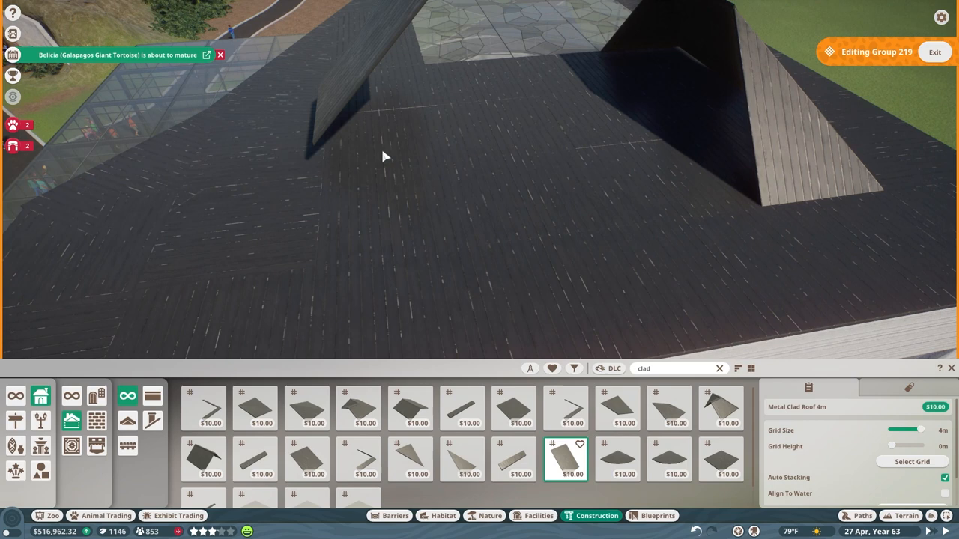
# - Place Metal Clad Roof 4m sections over the remaining roof area
pyautogui.click(720, 459)
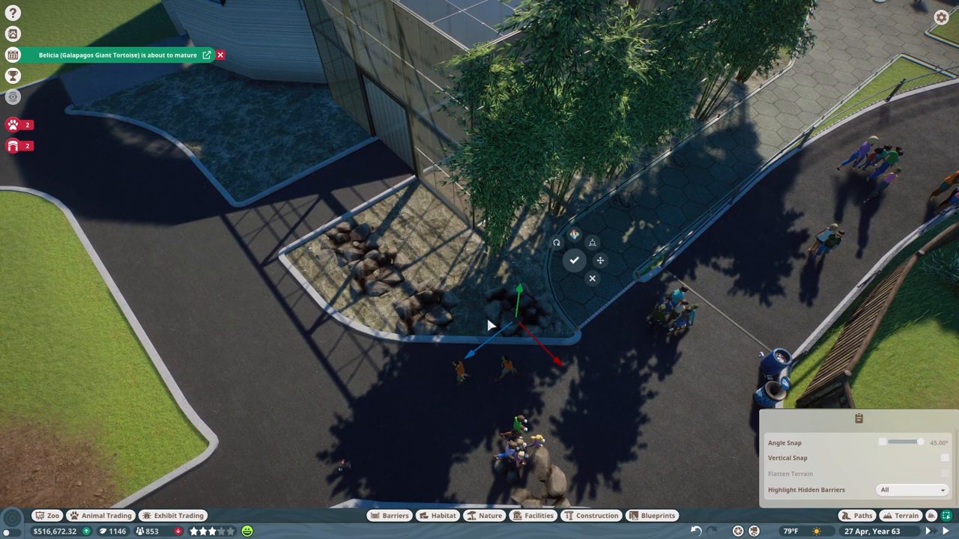
# - Place dark rocks in the glass exhibit's planter, then fill the bed by the curved wall
pyautogui.click(574, 260)
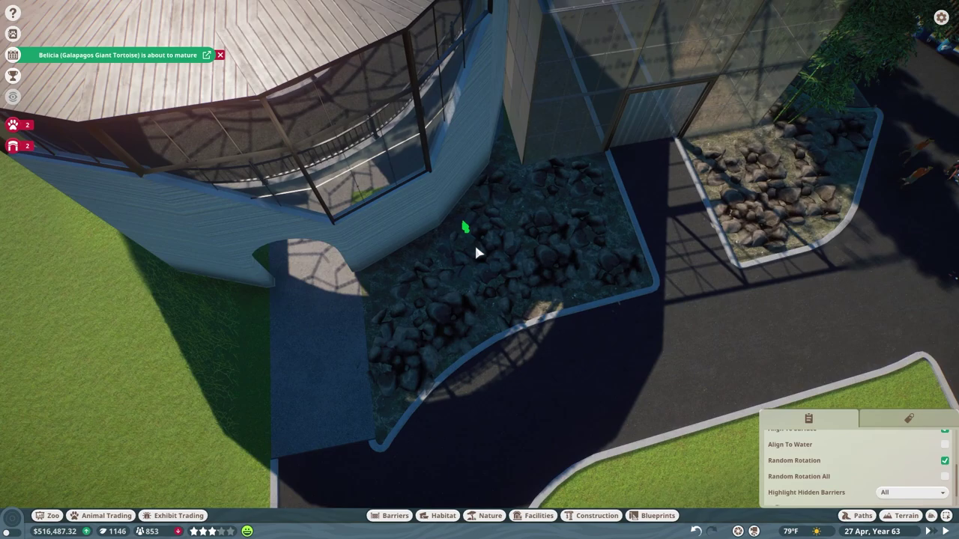
pyautogui.click(589, 516)
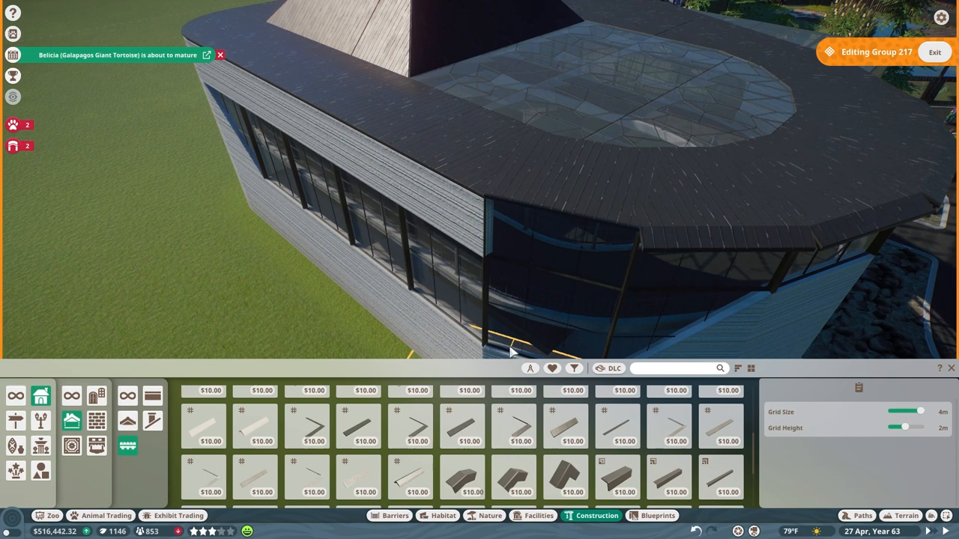
# - Lay Metal Clad Roof Flat pieces along the building's curved edge
pyautogui.click(463, 432)
pyautogui.write('glas')
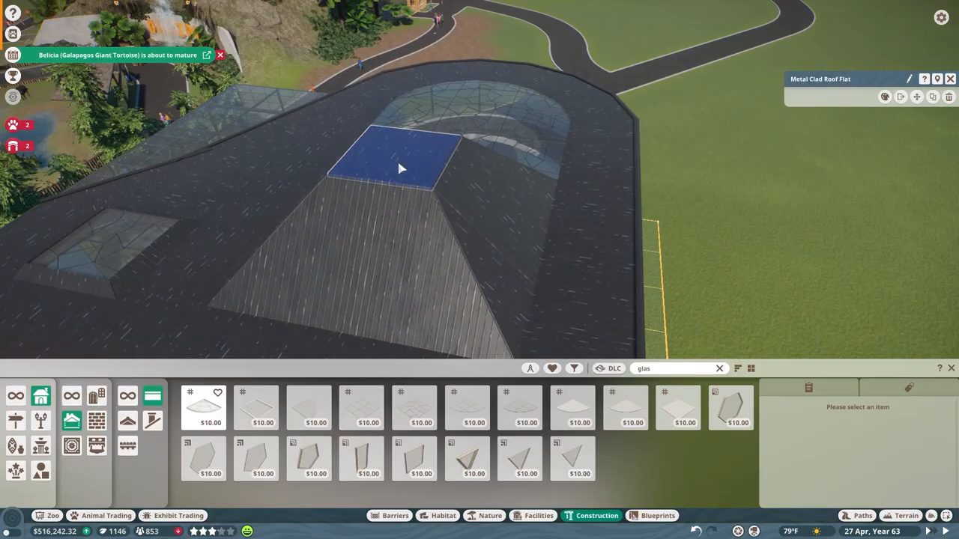
pyautogui.click(489, 515)
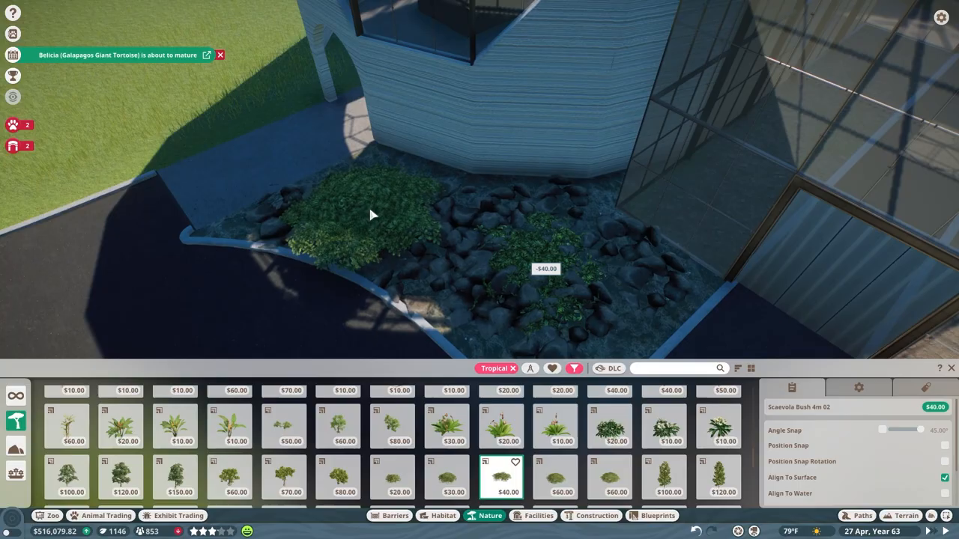
# - Plant a Scaevola bush in the rock bed and bamboo beside the glass exhibit wall
pyautogui.click(588, 515)
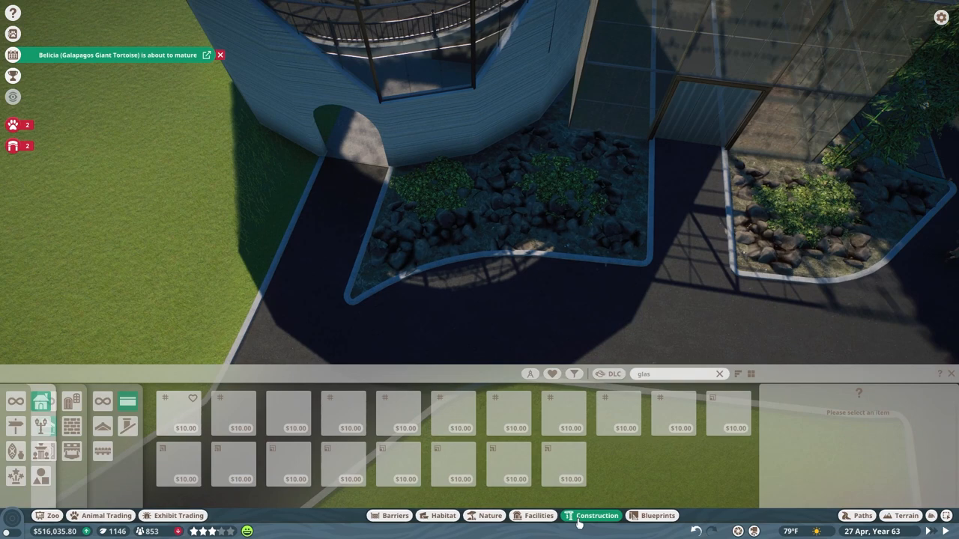
pyautogui.click(490, 516)
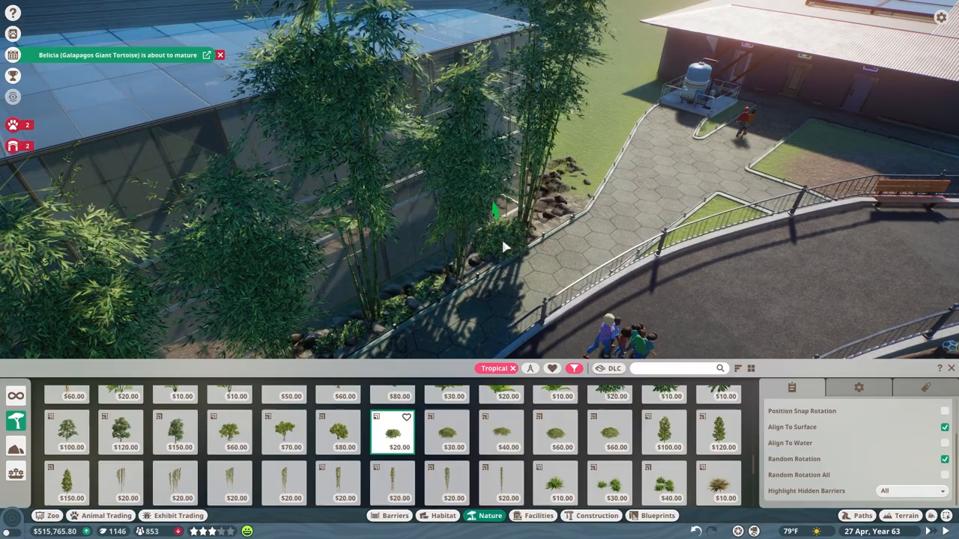
pyautogui.click(591, 516)
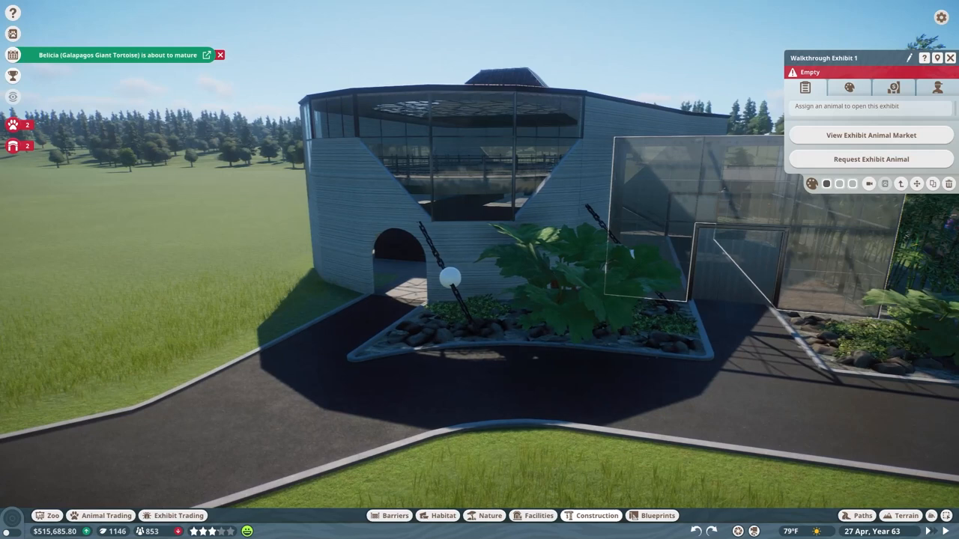
# - Close Walkthrough Exhibit 1's info and add round topiary bushes to the front bed
pyautogui.click(495, 516)
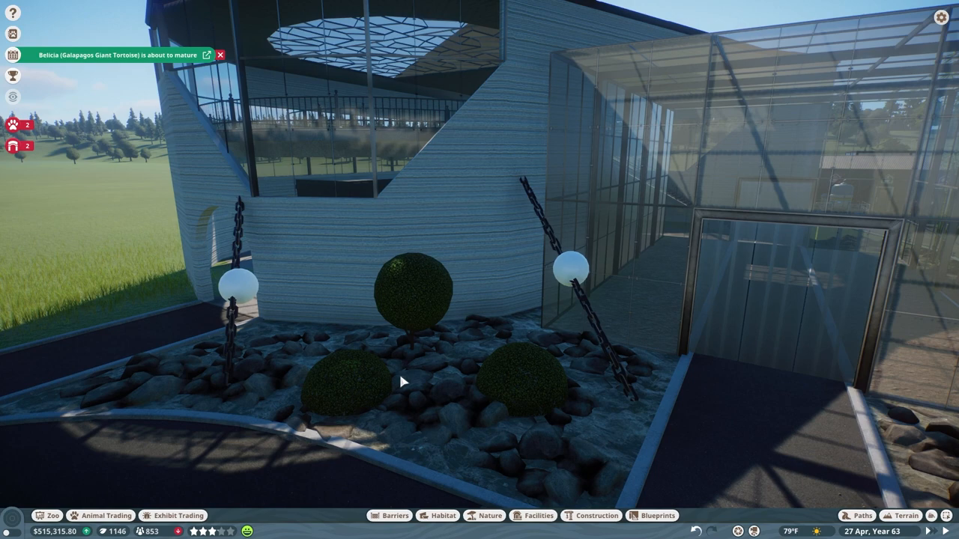
pyautogui.click(590, 515)
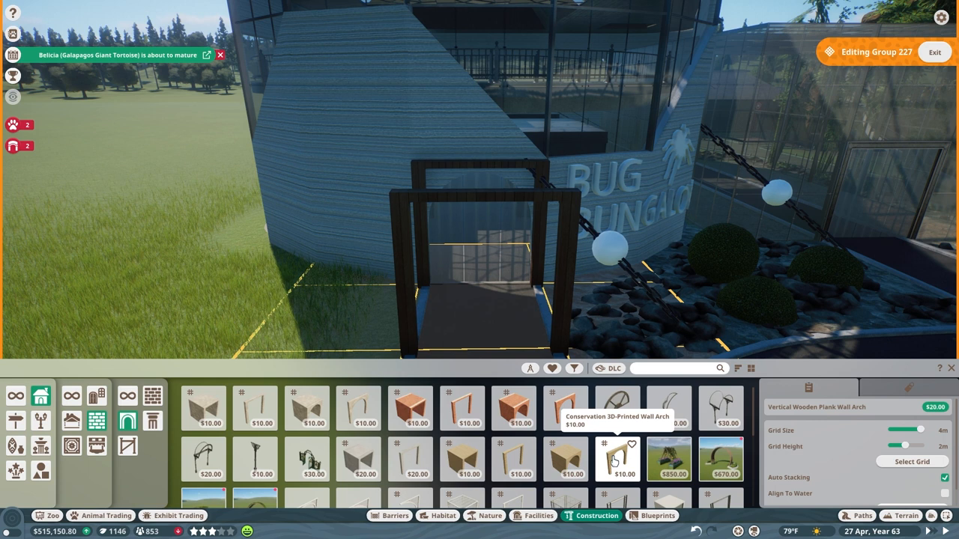
# - Pick a curved wall arch from Construction > Walls > Arches for the doorway
pyautogui.click(72, 422)
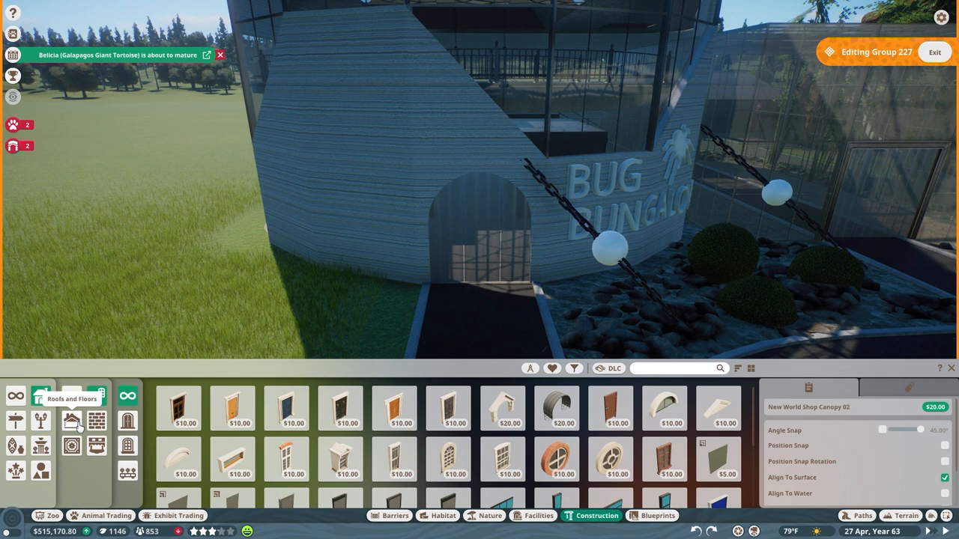